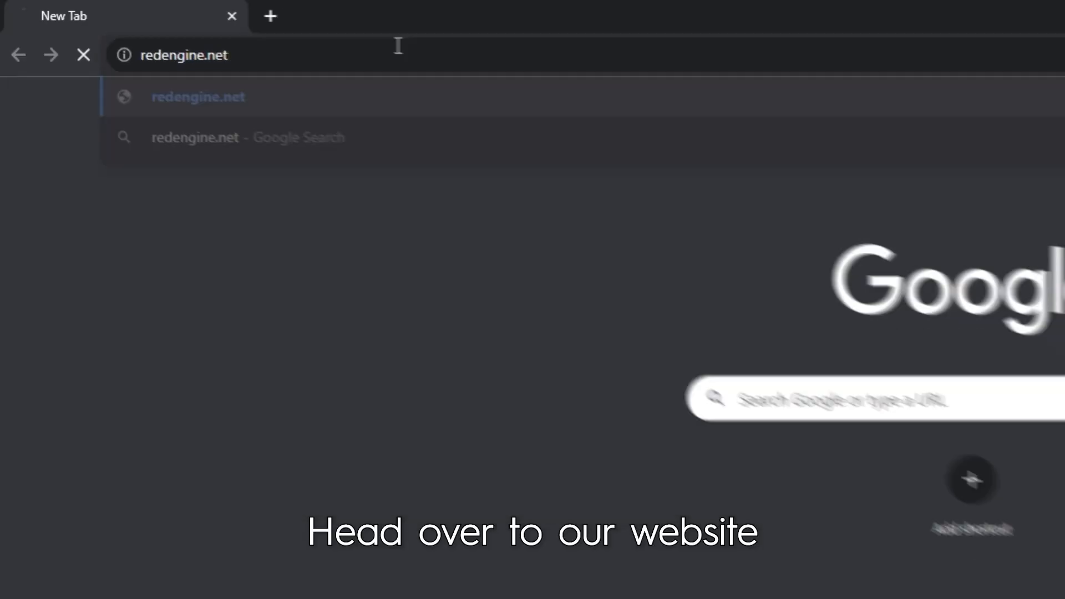
# - Load redengine.net, submit the signup form, and dismiss the email confirmation notice
pyautogui.press('Enter')
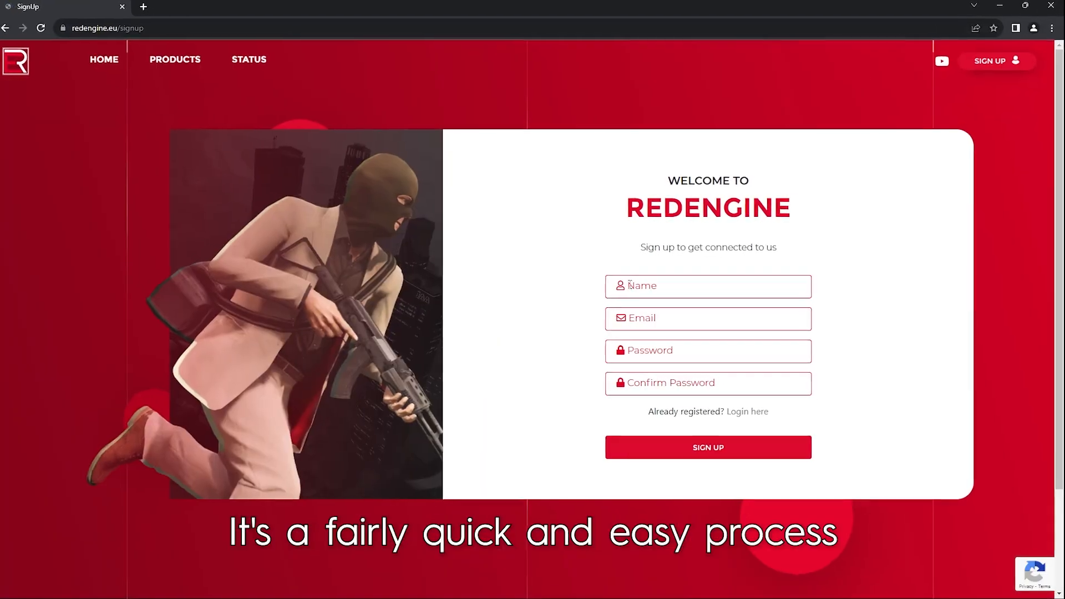
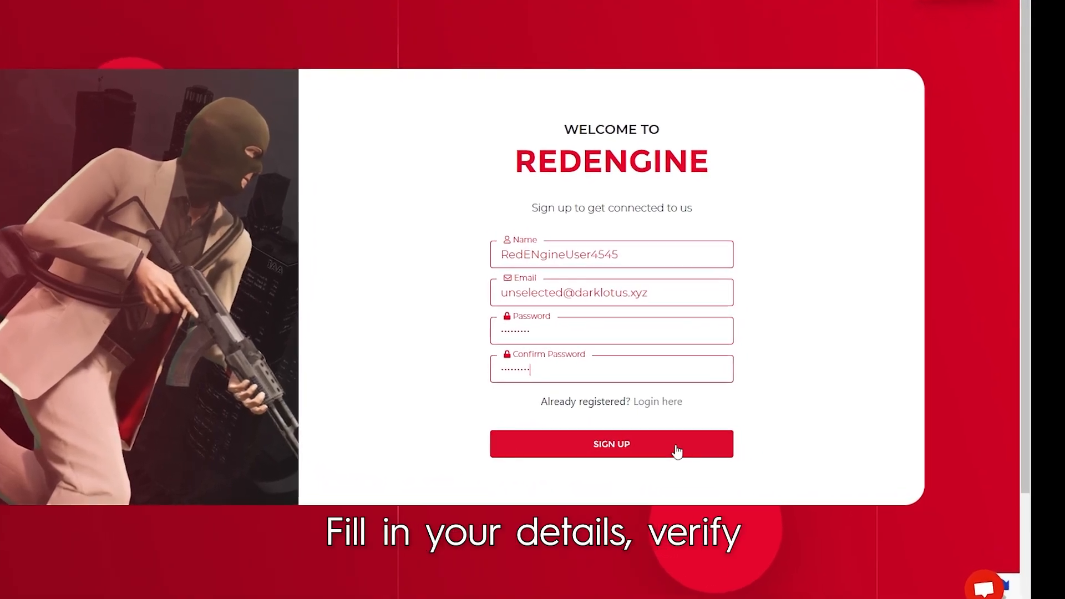
pyautogui.click(610, 443)
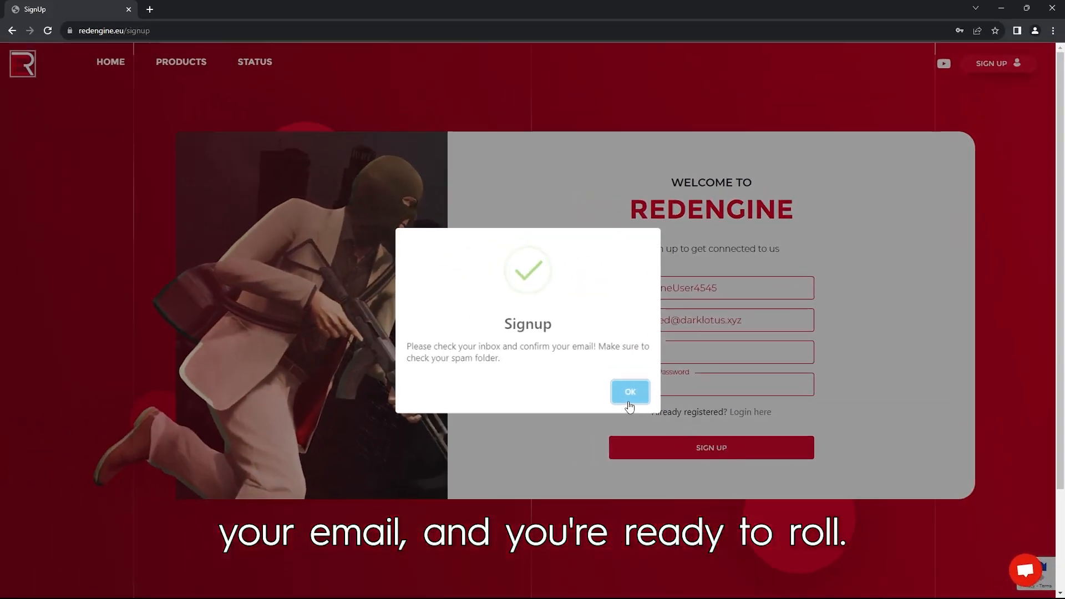
pyautogui.click(629, 392)
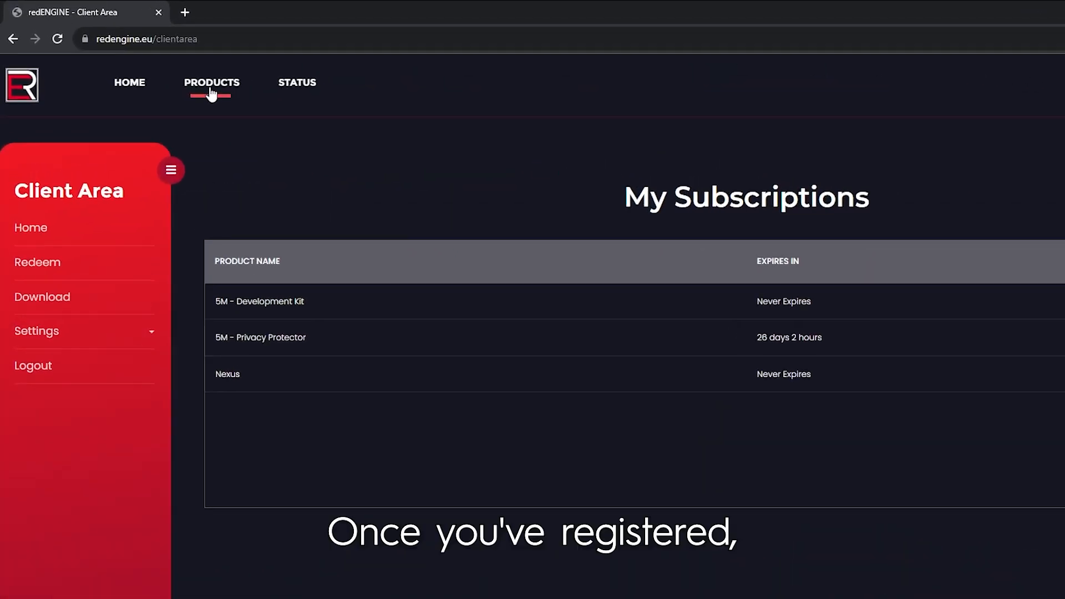
pyautogui.click(211, 82)
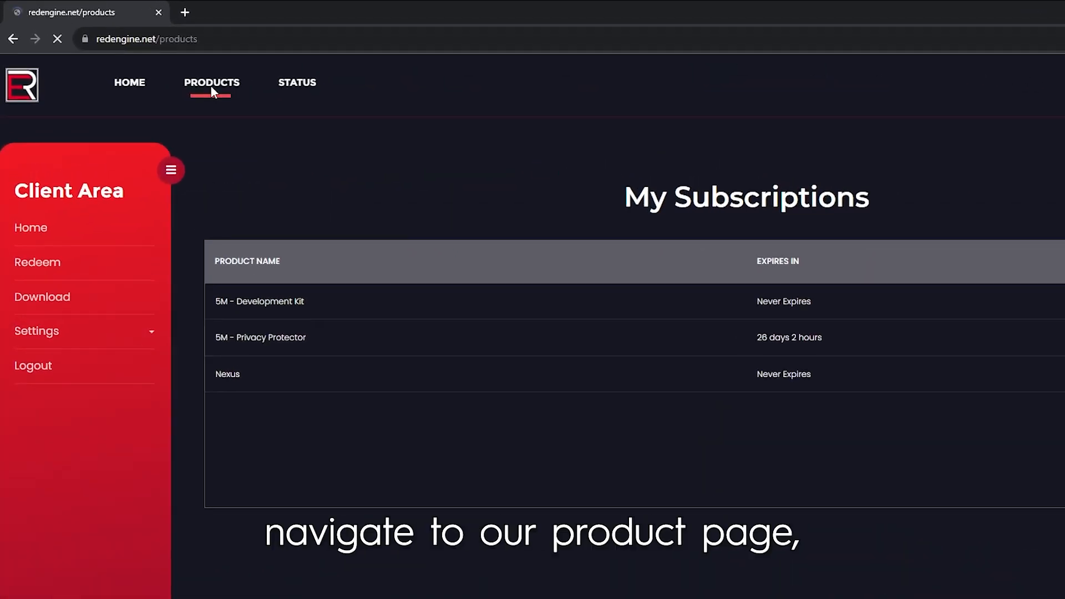
pyautogui.click(211, 83)
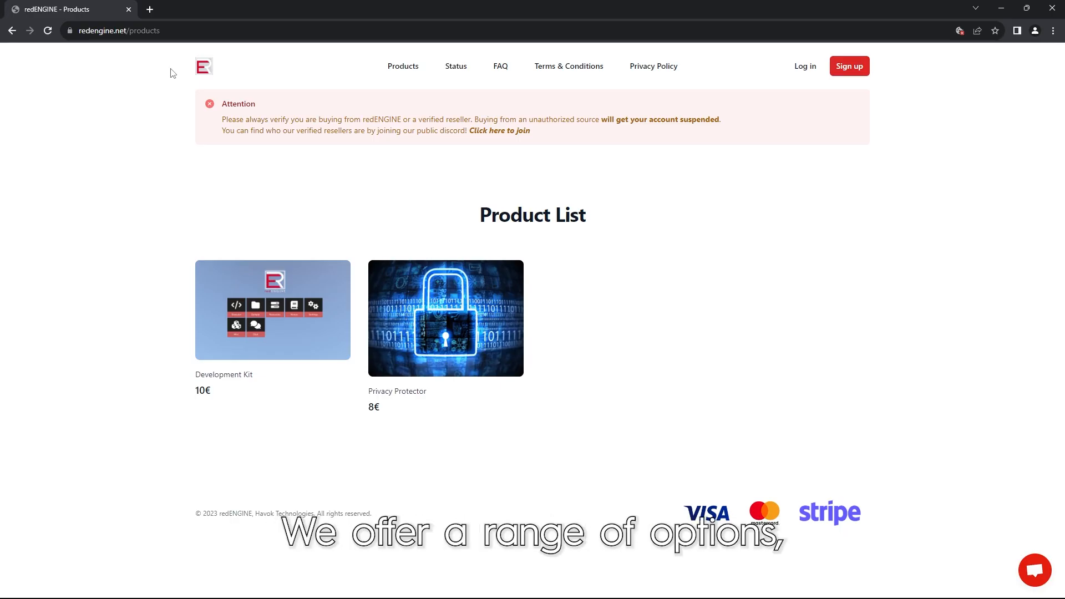
pyautogui.click(446, 318)
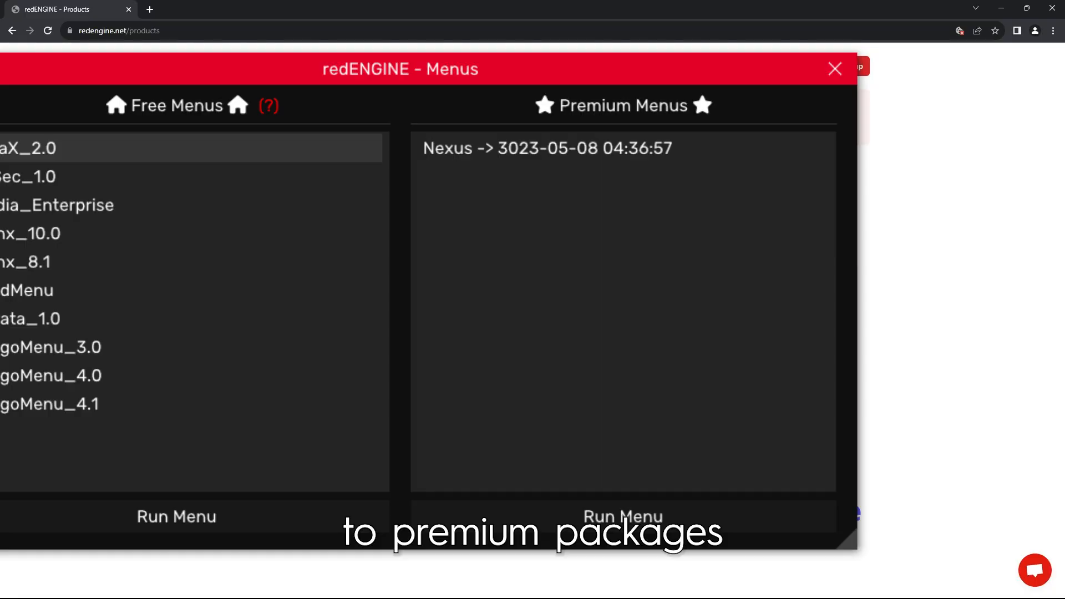
pyautogui.click(834, 69)
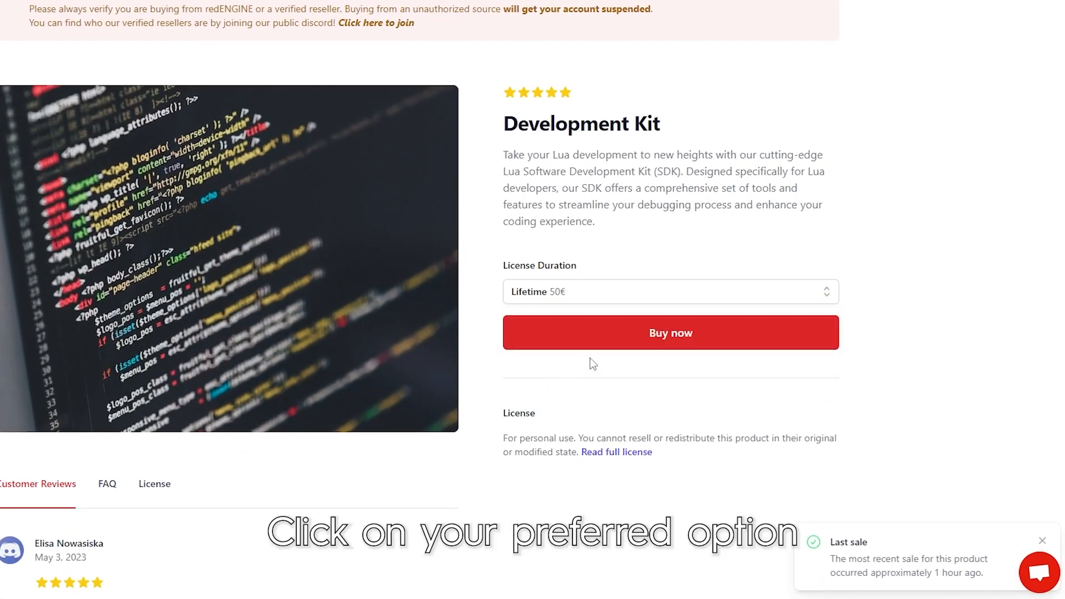
pyautogui.click(801, 266)
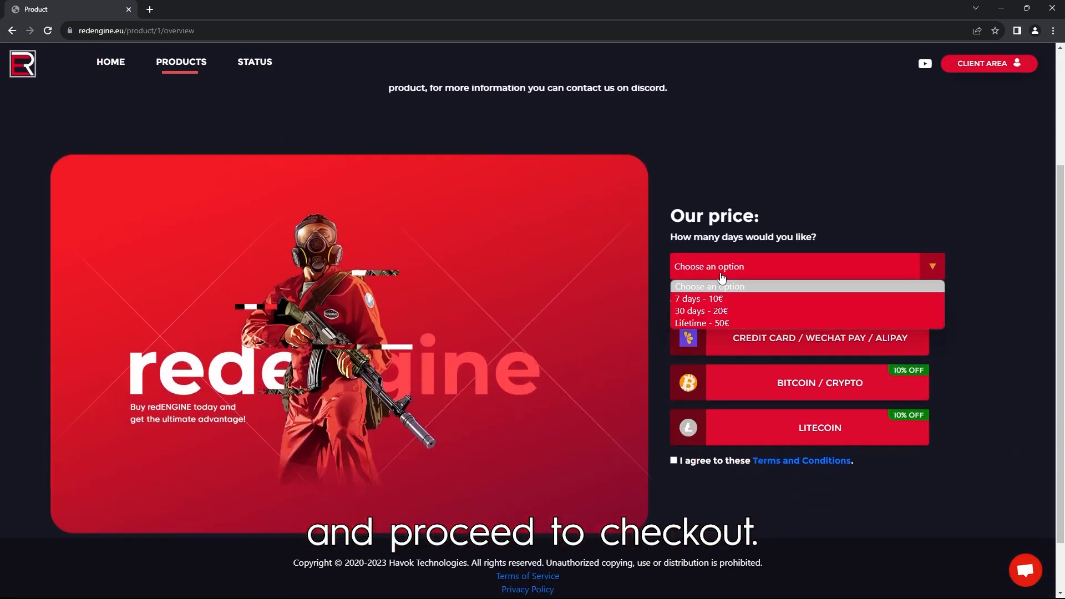
pyautogui.click(988, 66)
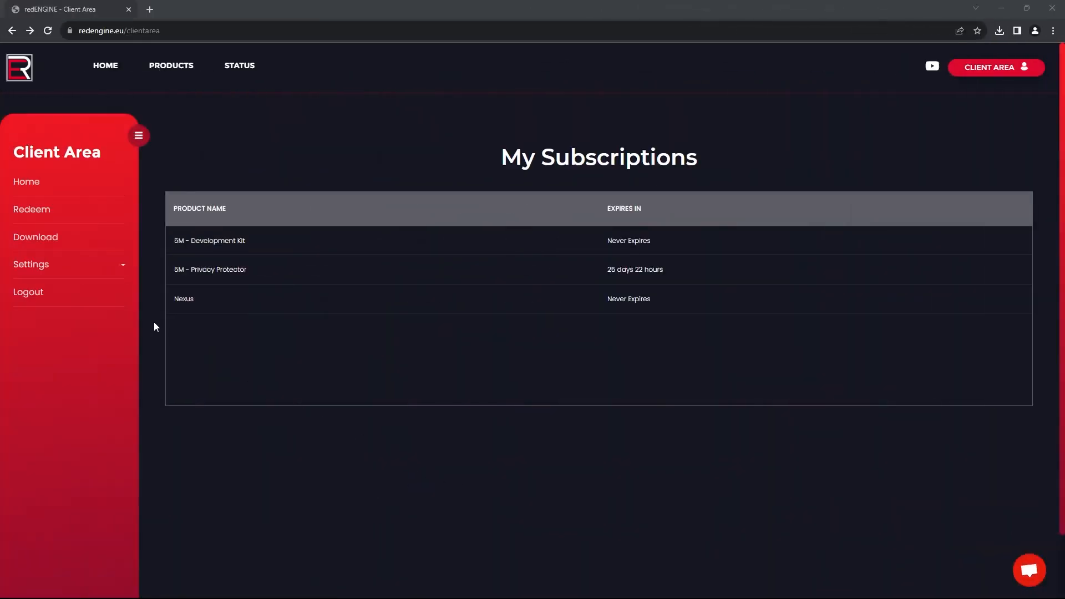
# - Expand Settings in the Client Area and choose Link Discord to reach Discord login
pyautogui.click(36, 237)
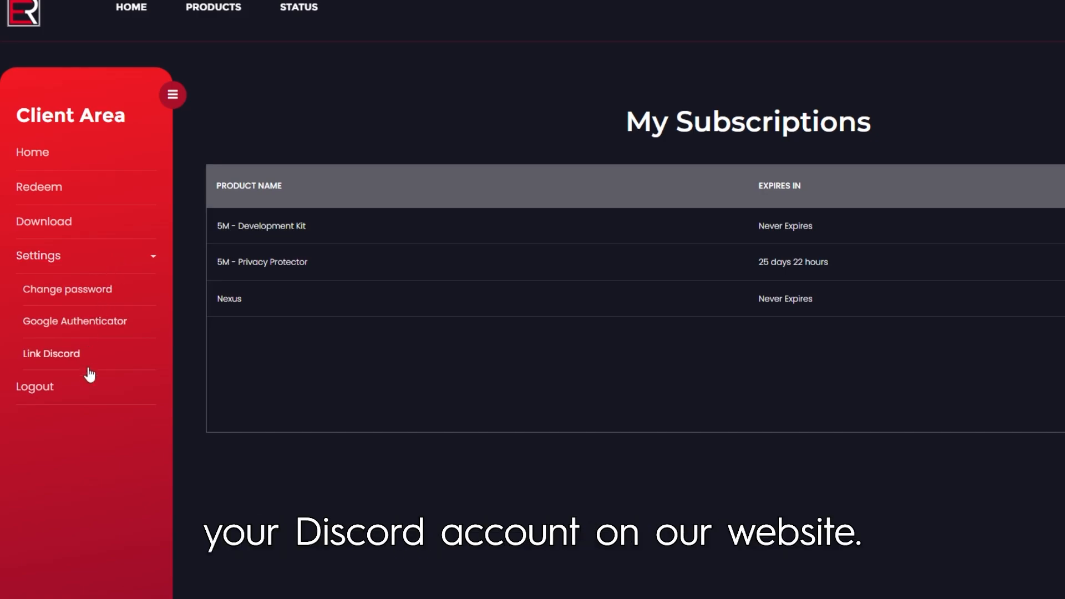
pyautogui.click(51, 353)
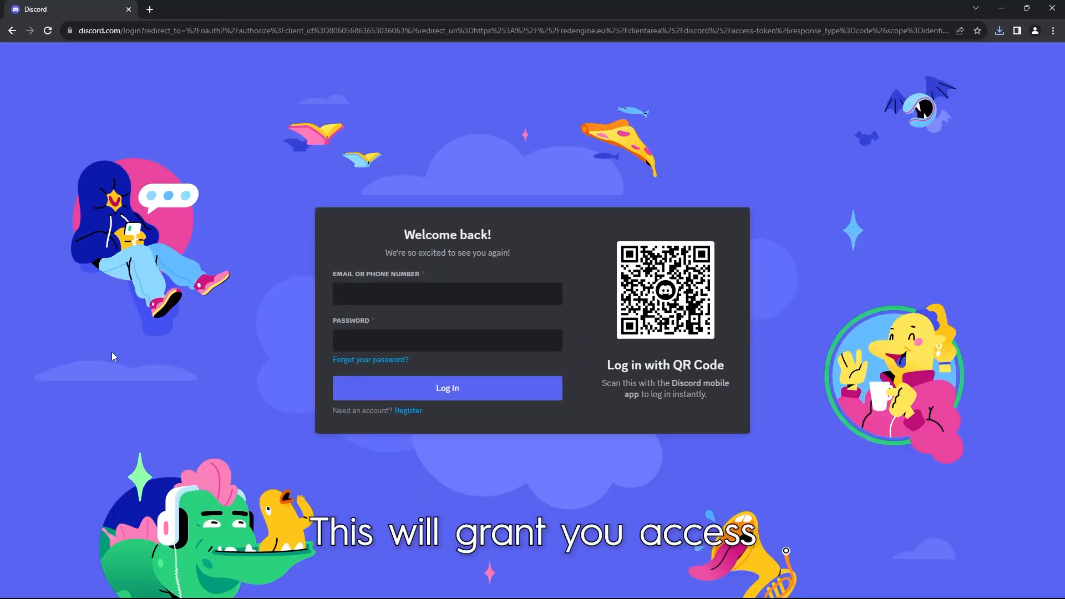
pyautogui.click(446, 388)
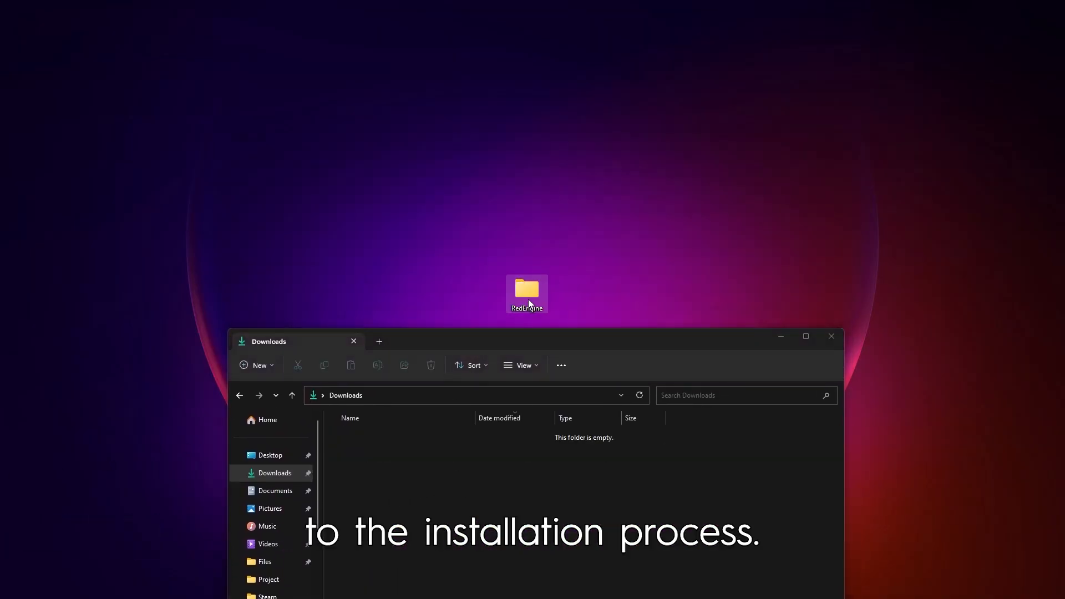
# - Open the RedEngine desktop folder and extract its zip to the default destination
pyautogui.doubleClick(526, 288)
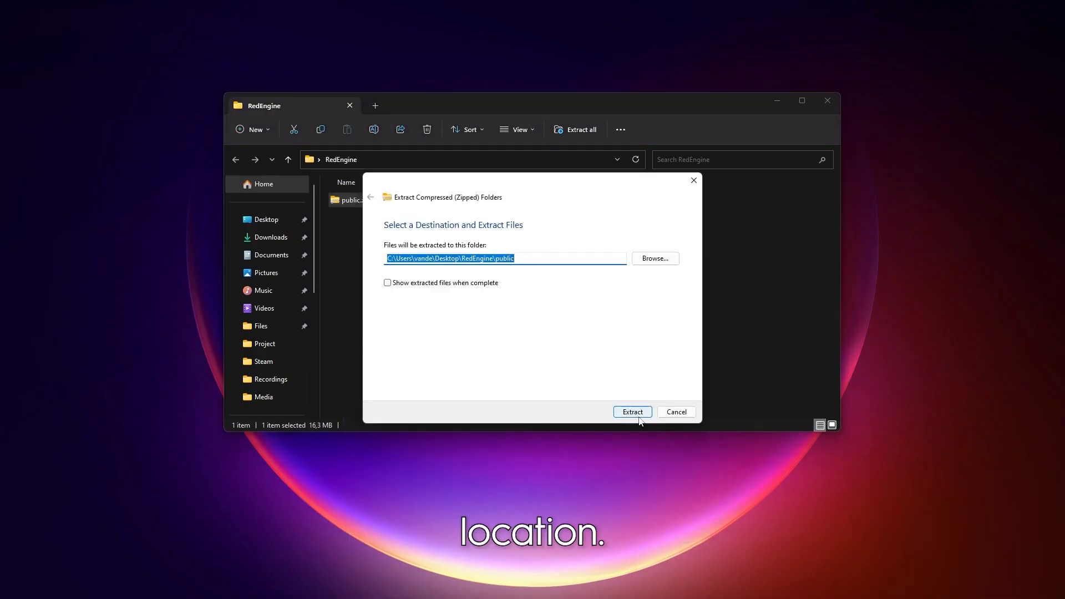
pyautogui.click(422, 585)
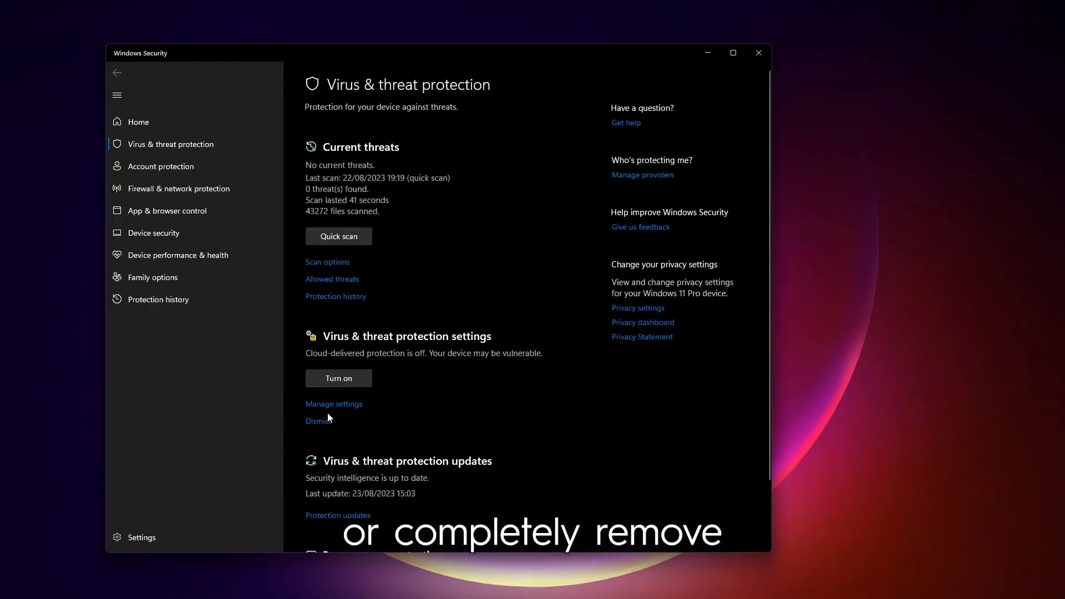
# - Scroll through Virus & threat protection settings showing cloud-delivered protection off
pyautogui.scroll(-3)
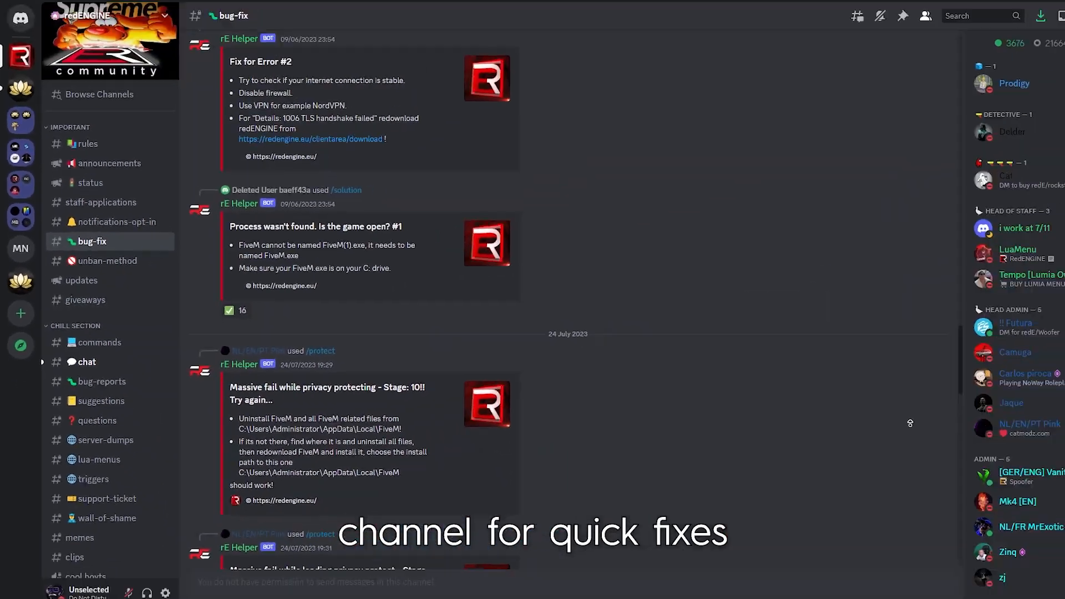
pyautogui.scroll(-3)
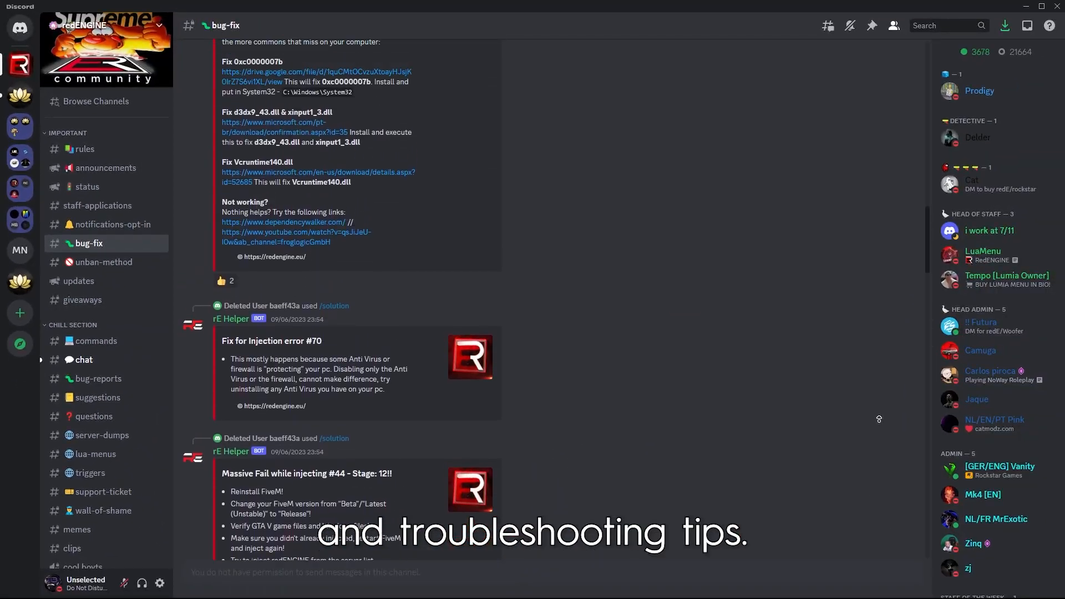
pyautogui.scroll(-3)
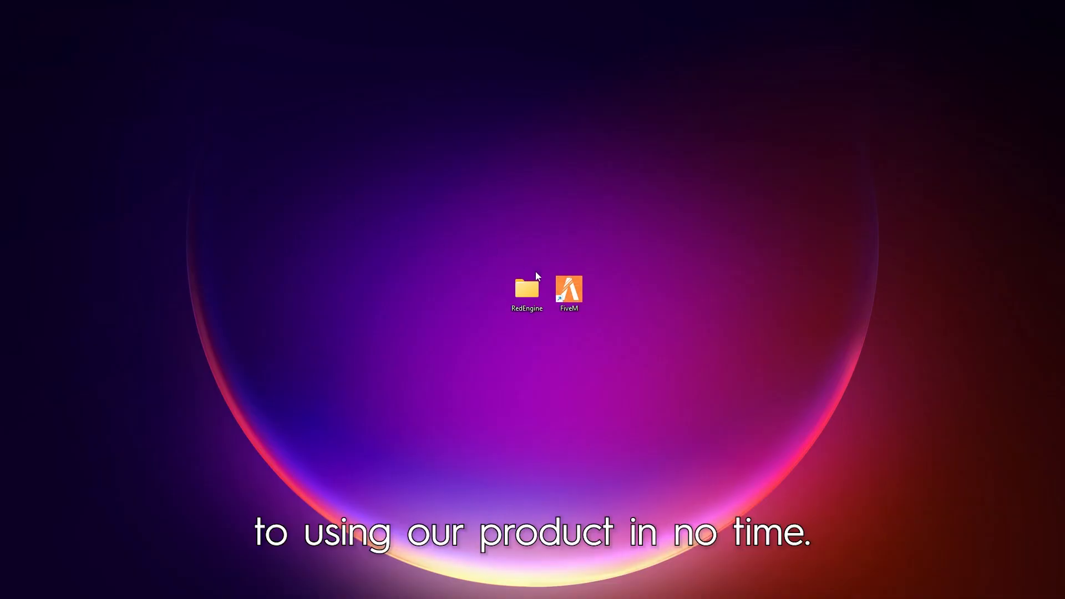
# - Launch shouldbirdfrontschoolfarm.exe from the RedEngine public folder
pyautogui.doubleClick(568, 291)
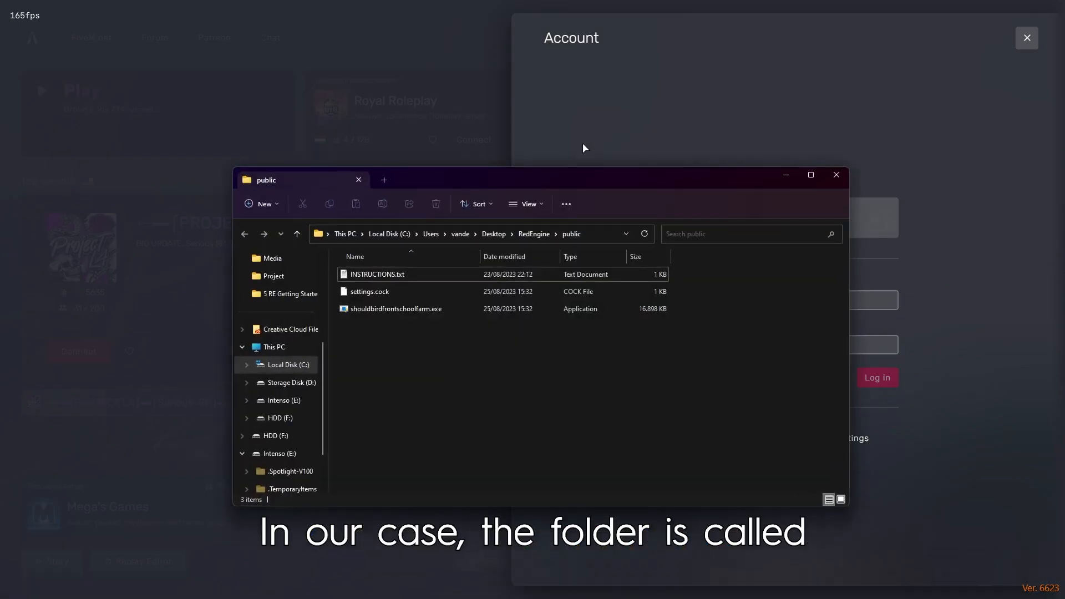
pyautogui.click(396, 308)
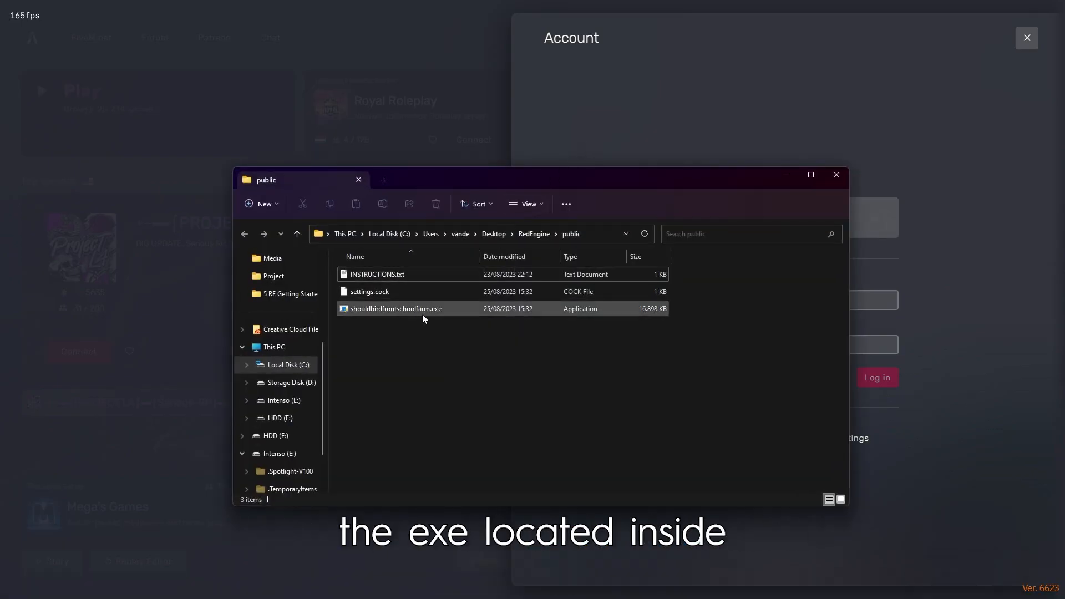
pyautogui.doubleClick(397, 309)
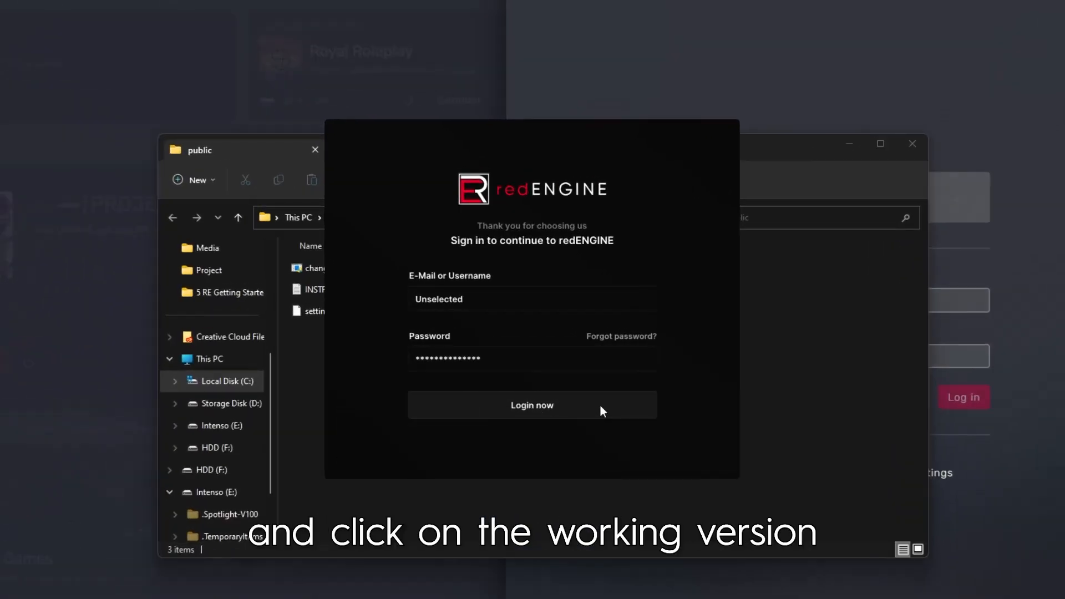
# - Log in and launch the 5M - Development Kit (Working / Undetected) build
pyautogui.click(532, 405)
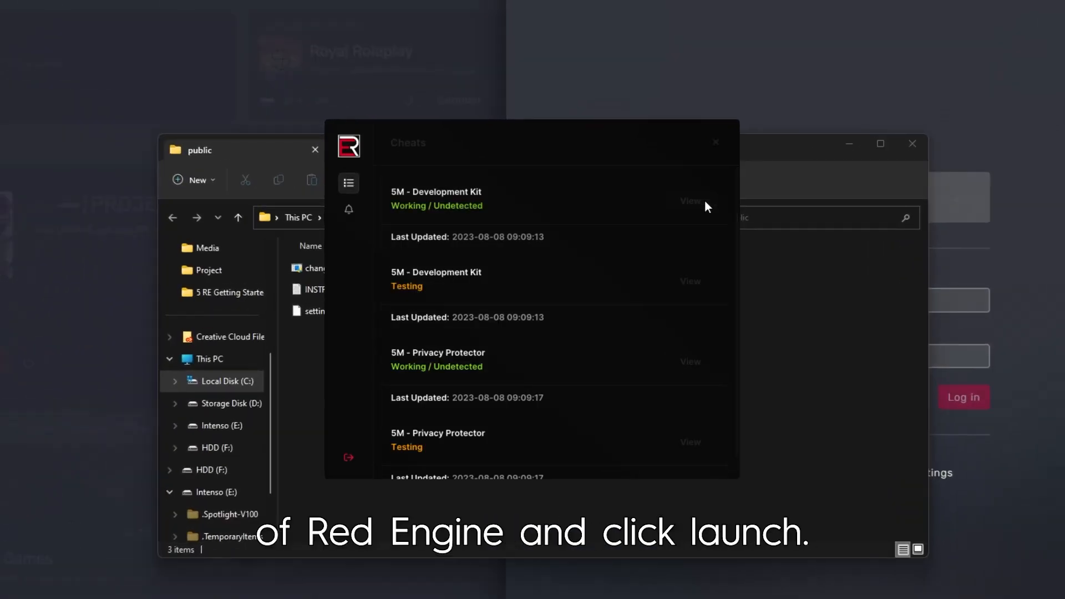
pyautogui.click(690, 201)
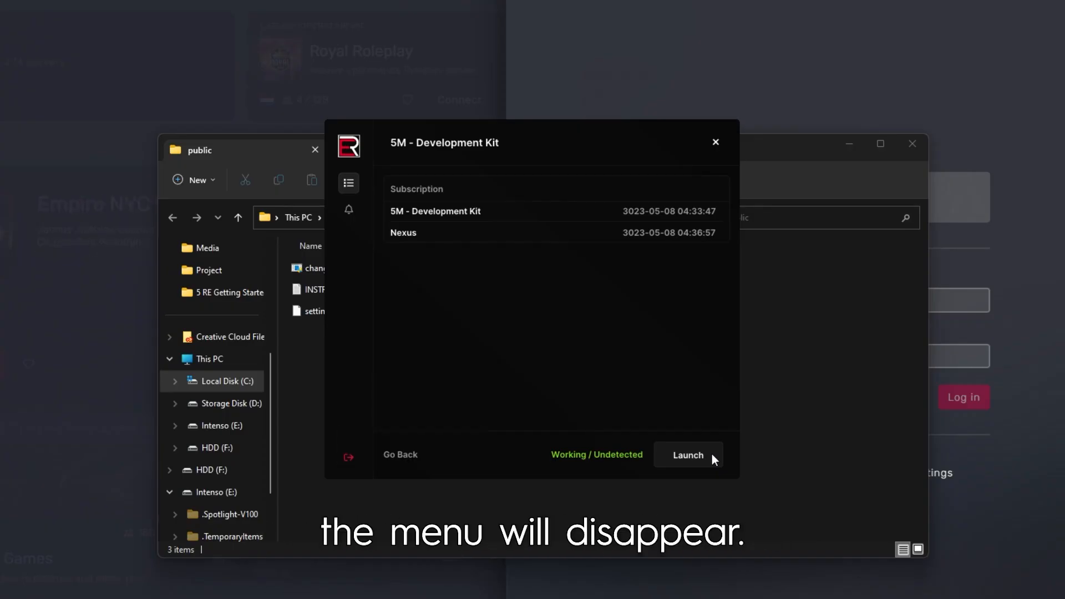
pyautogui.click(686, 454)
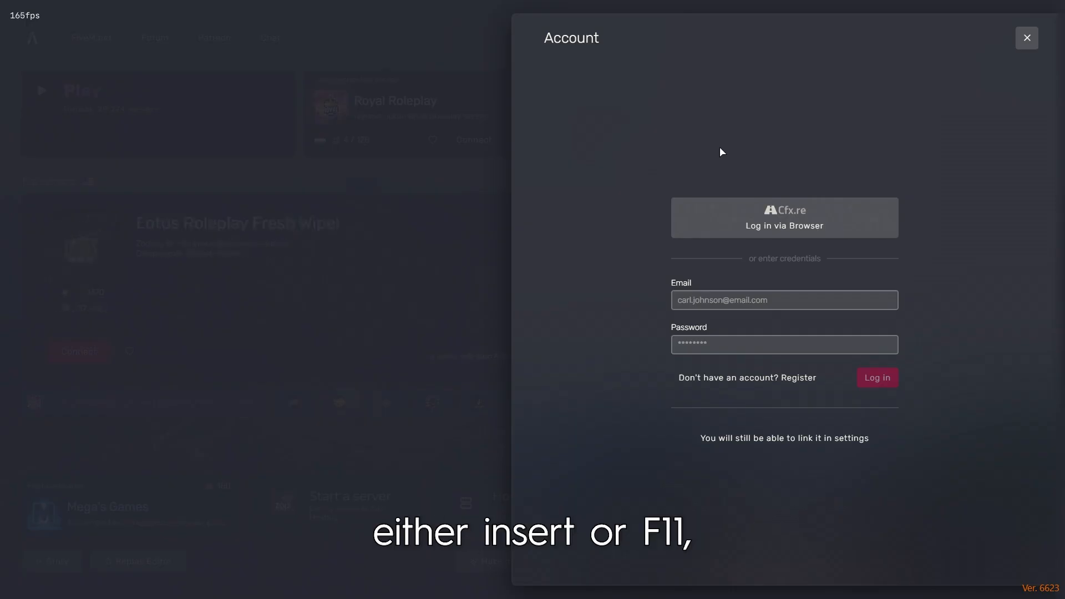
# - Toggle the redENGINE overlay with Insert, then close the Account panel to open Royal Roleplay
pyautogui.press('insert')
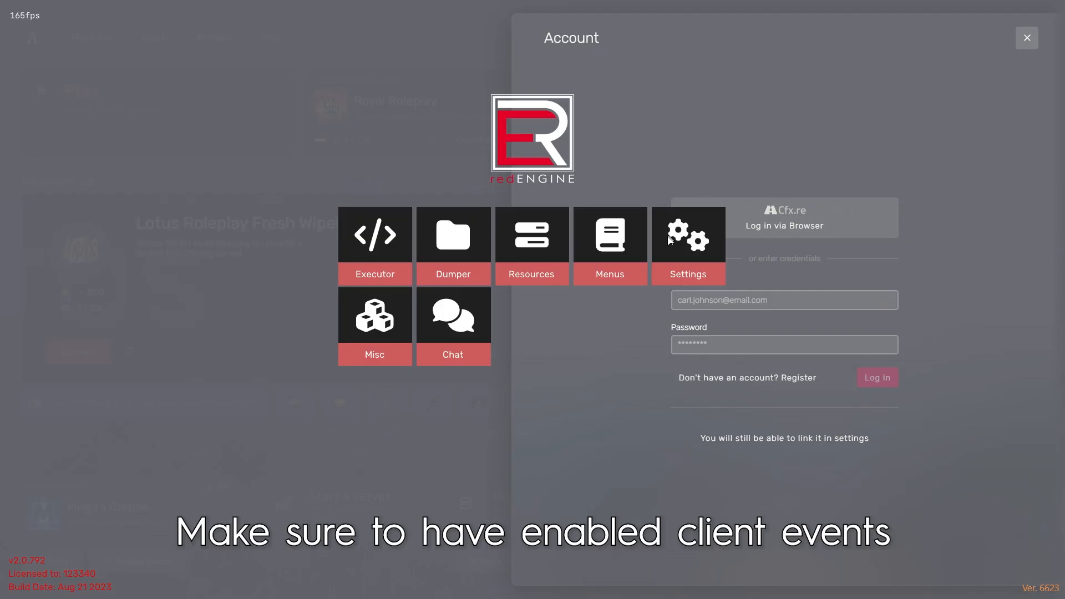
pyautogui.click(687, 236)
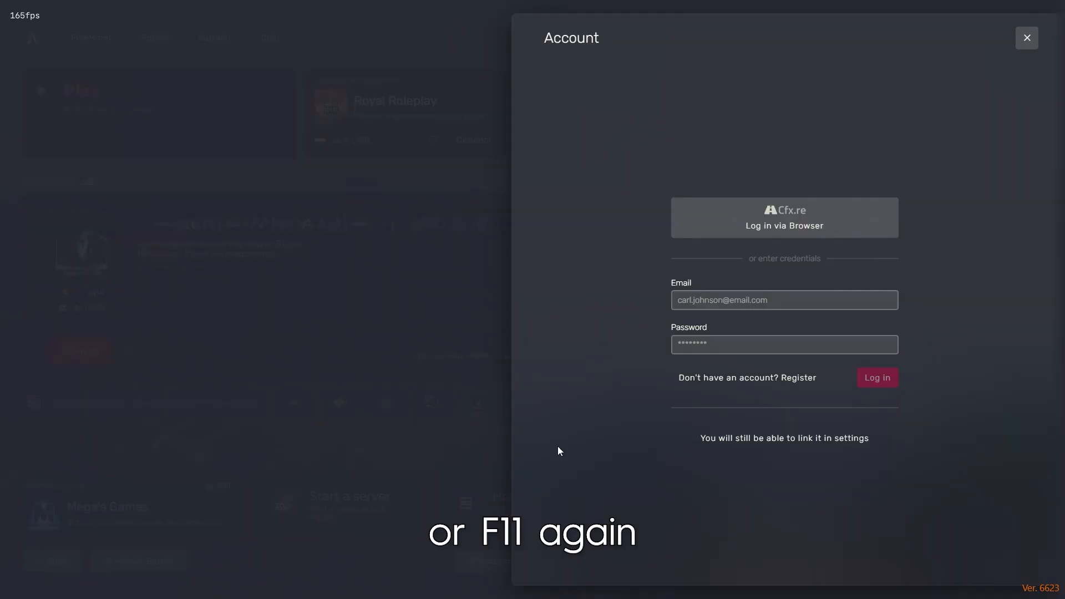
pyautogui.click(1026, 37)
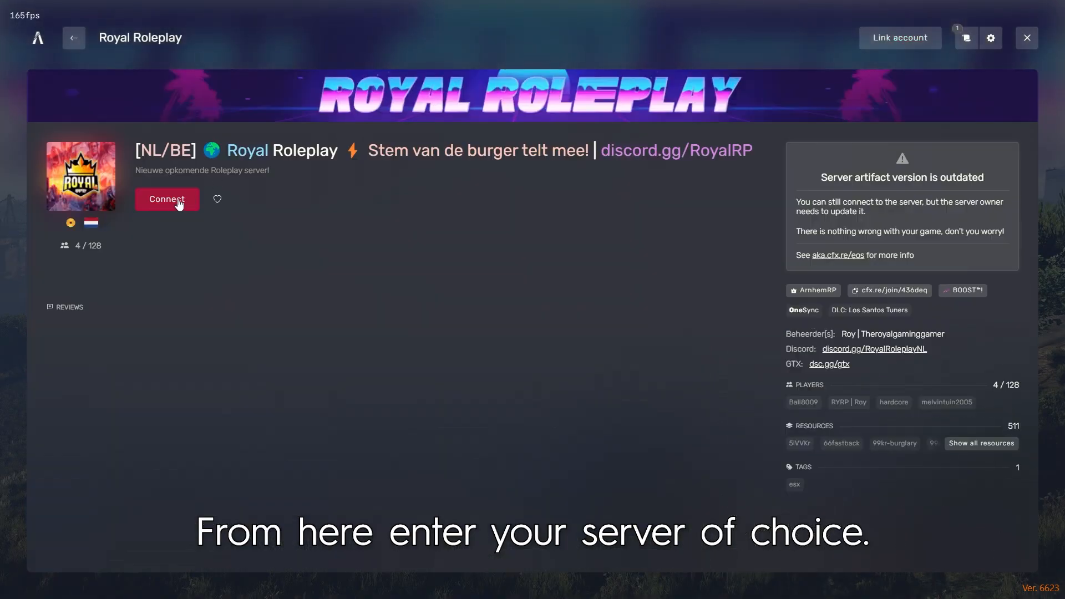
# - Connect to the PROJECT LA server and accept the FiveM version restart
pyautogui.click(73, 37)
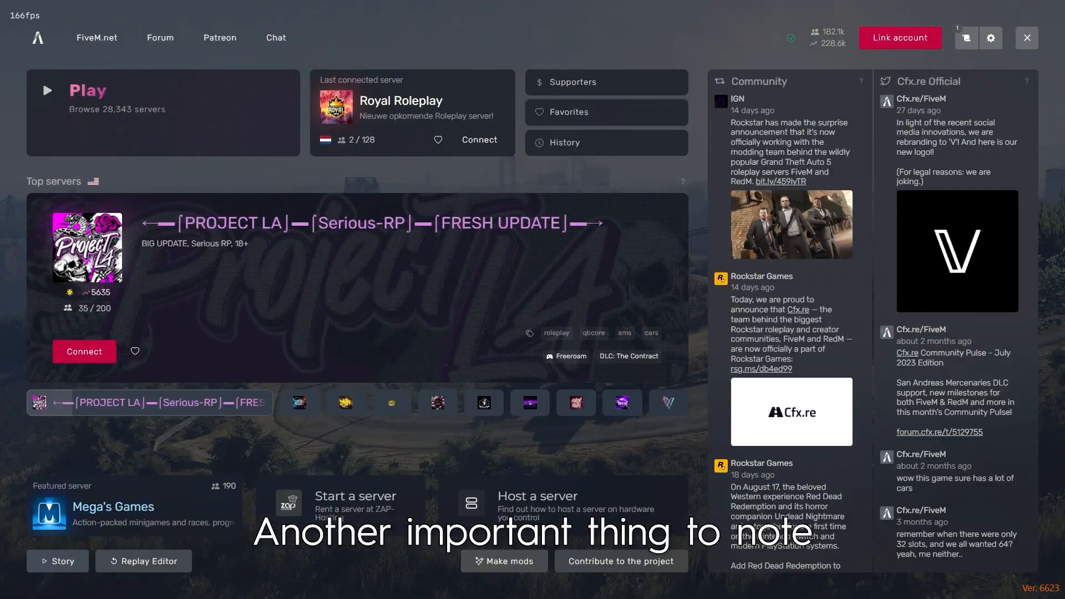
pyautogui.click(84, 352)
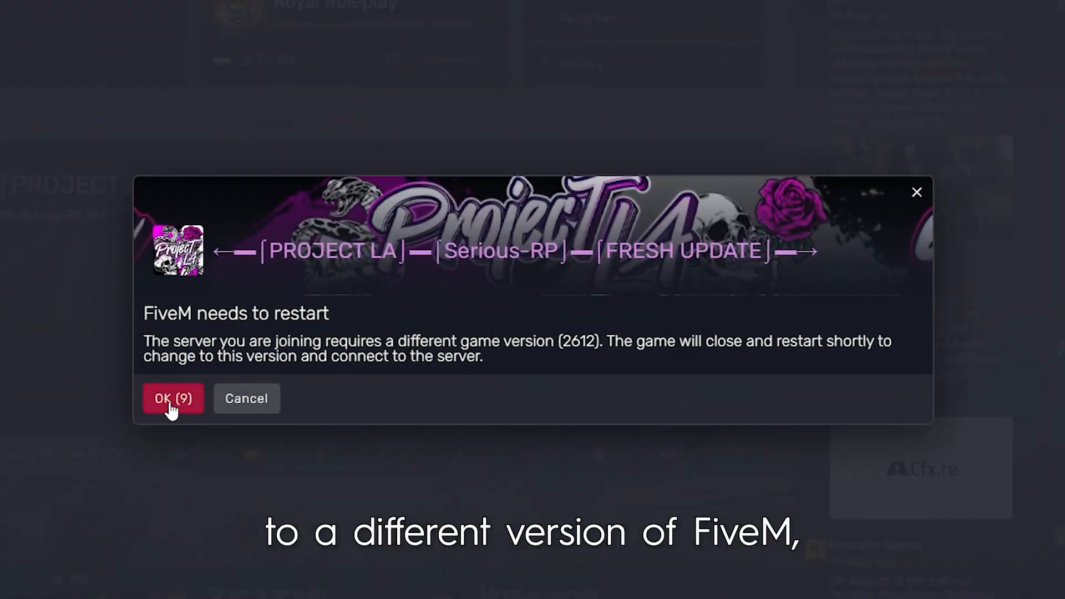
pyautogui.click(173, 399)
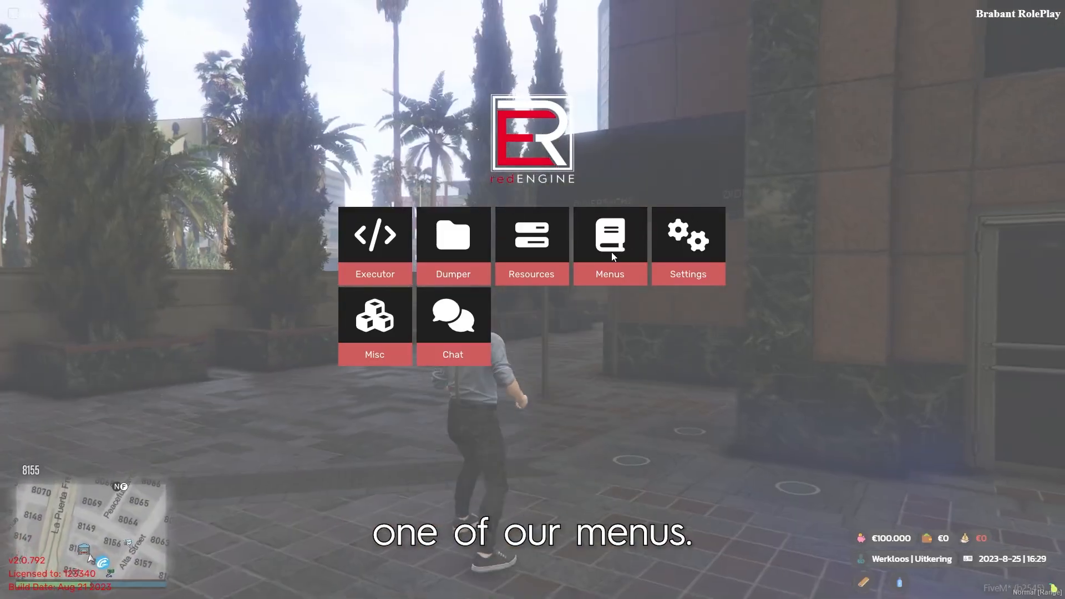
pyautogui.click(609, 235)
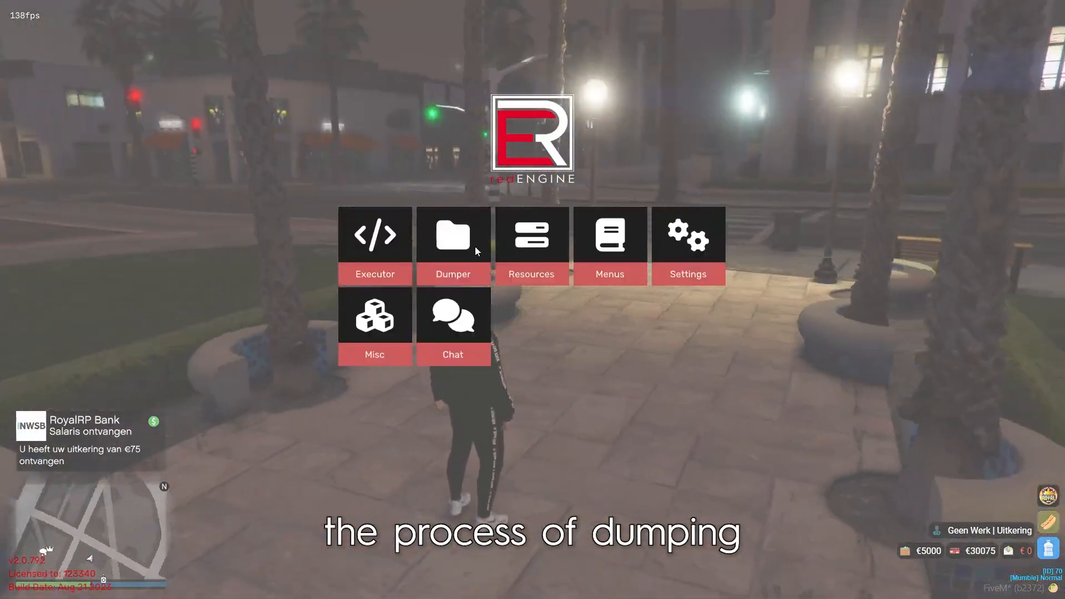
# - Dump resources and enter 'weapon_pistol' in dark_policearmory's giveWeapon trigger field
pyautogui.click(453, 245)
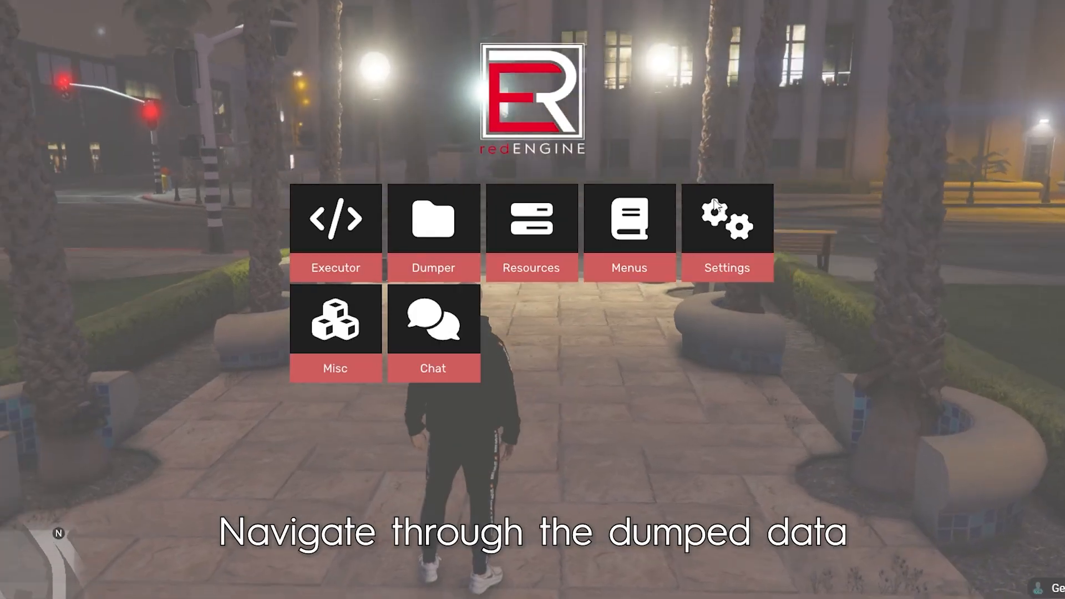
pyautogui.click(530, 231)
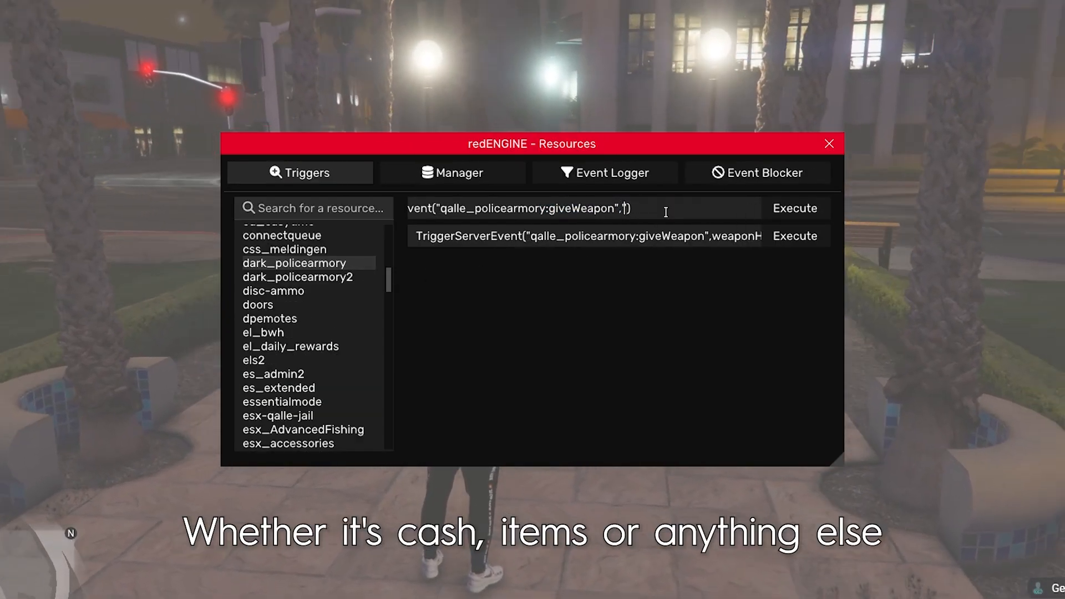
pyautogui.write("'weapon_pistol'")
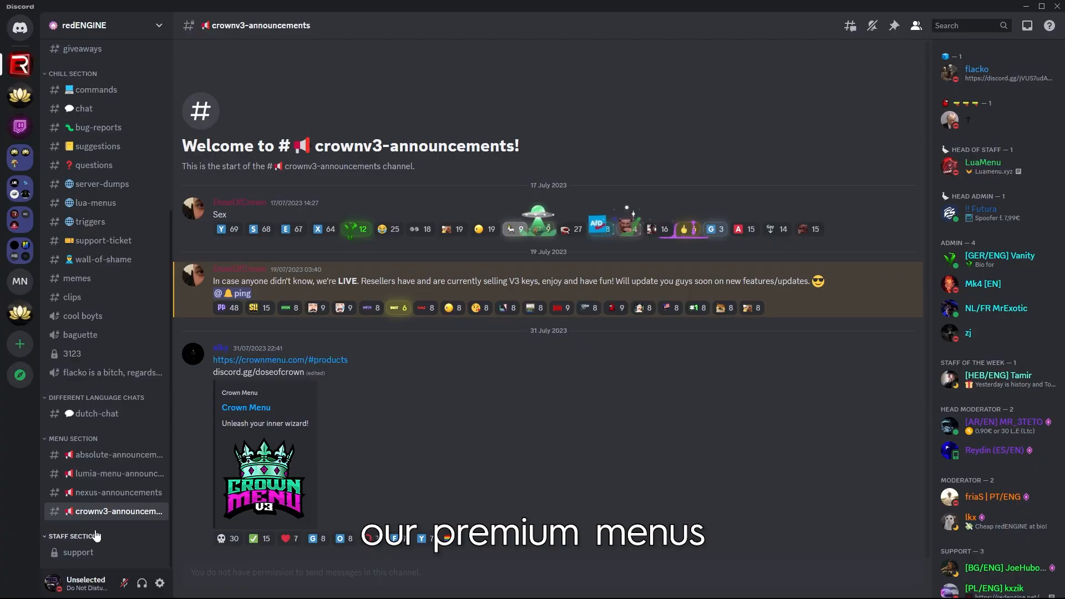
# - View the nexus-announcements channel, then return to crownv3-announcements
pyautogui.click(119, 492)
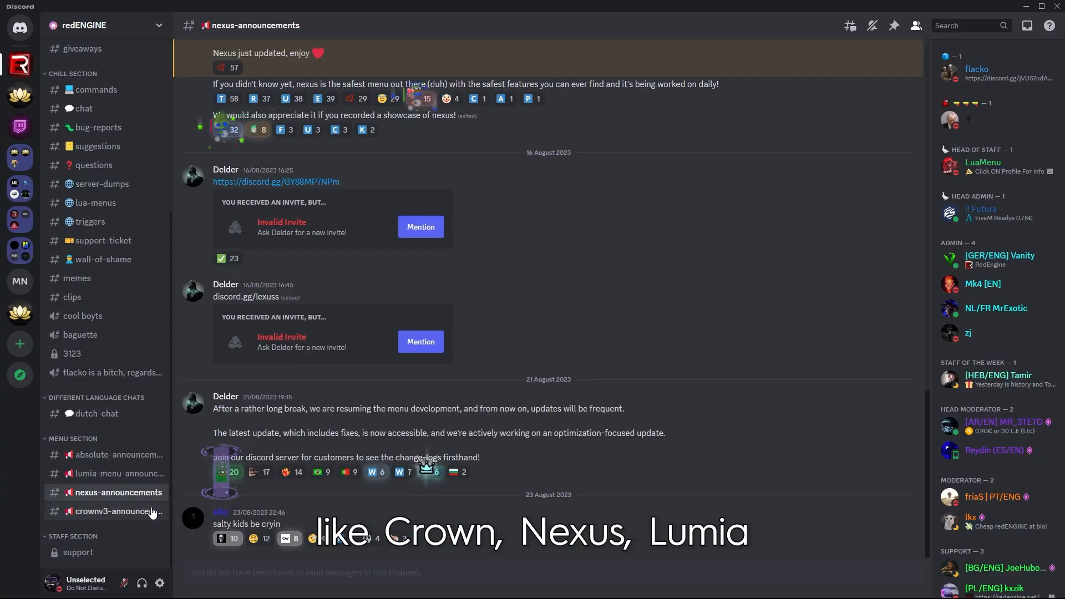
pyautogui.click(119, 454)
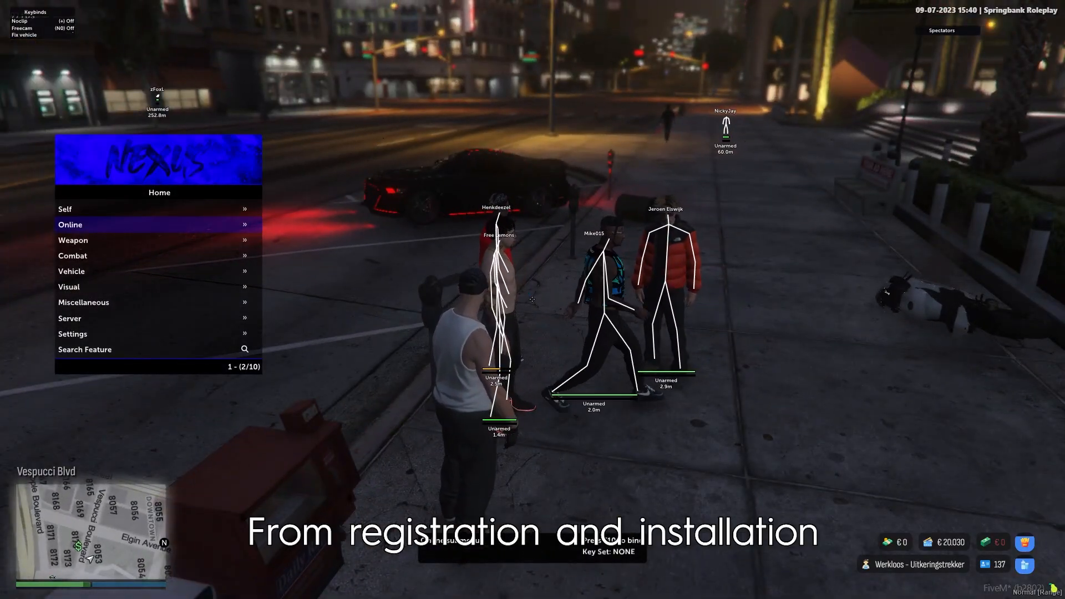
# - Go to Miscellaneous in the Nexus menu and open its Destroyer vehicle options
pyautogui.click(84, 302)
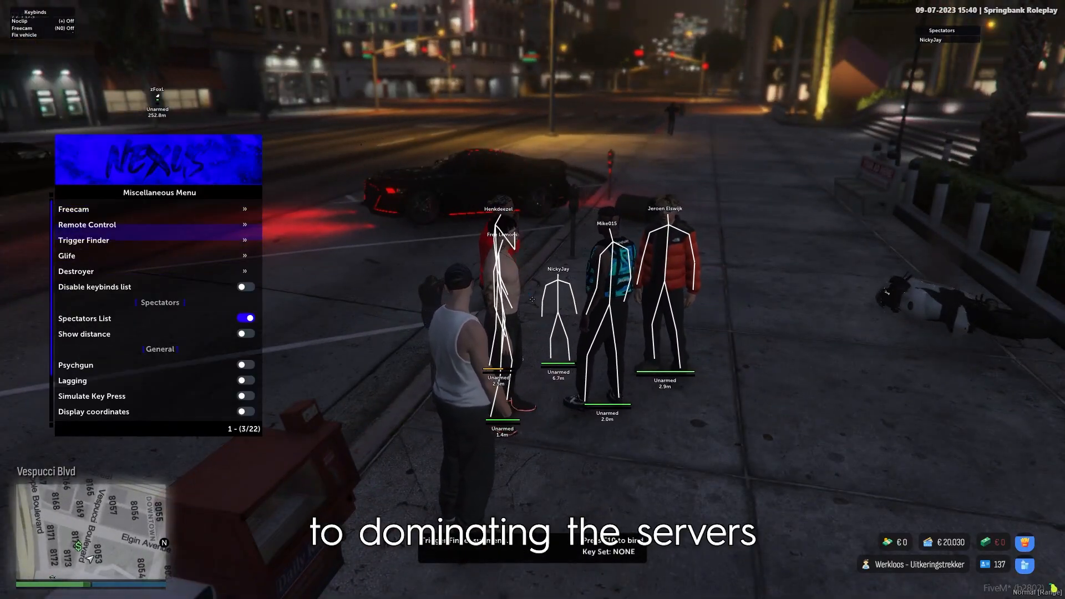
pyautogui.click(76, 272)
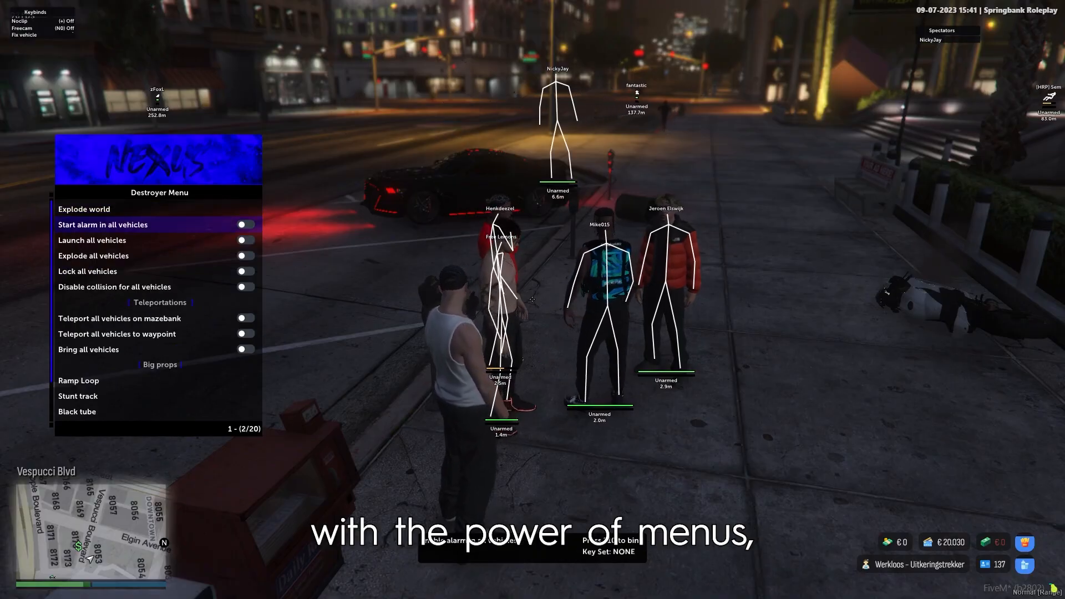